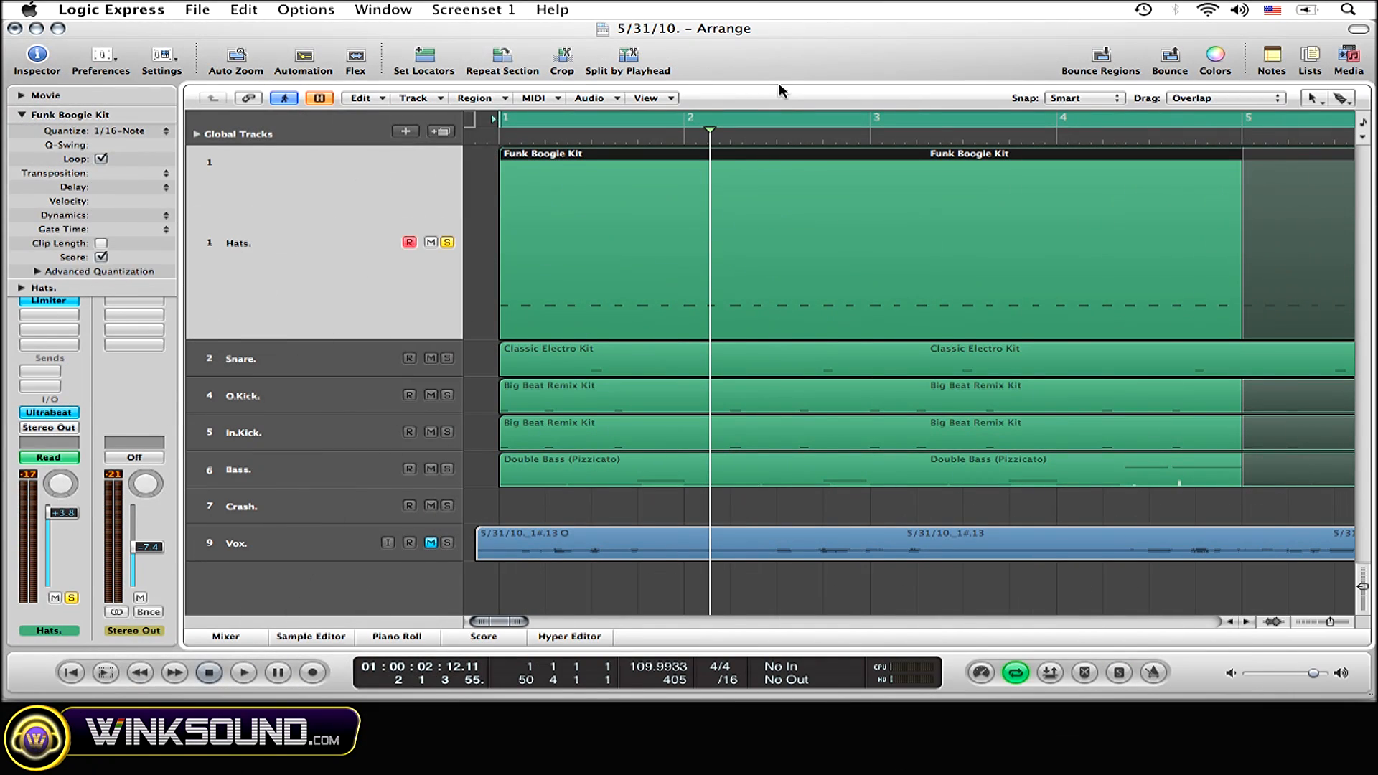
mouse_move(604, 256)
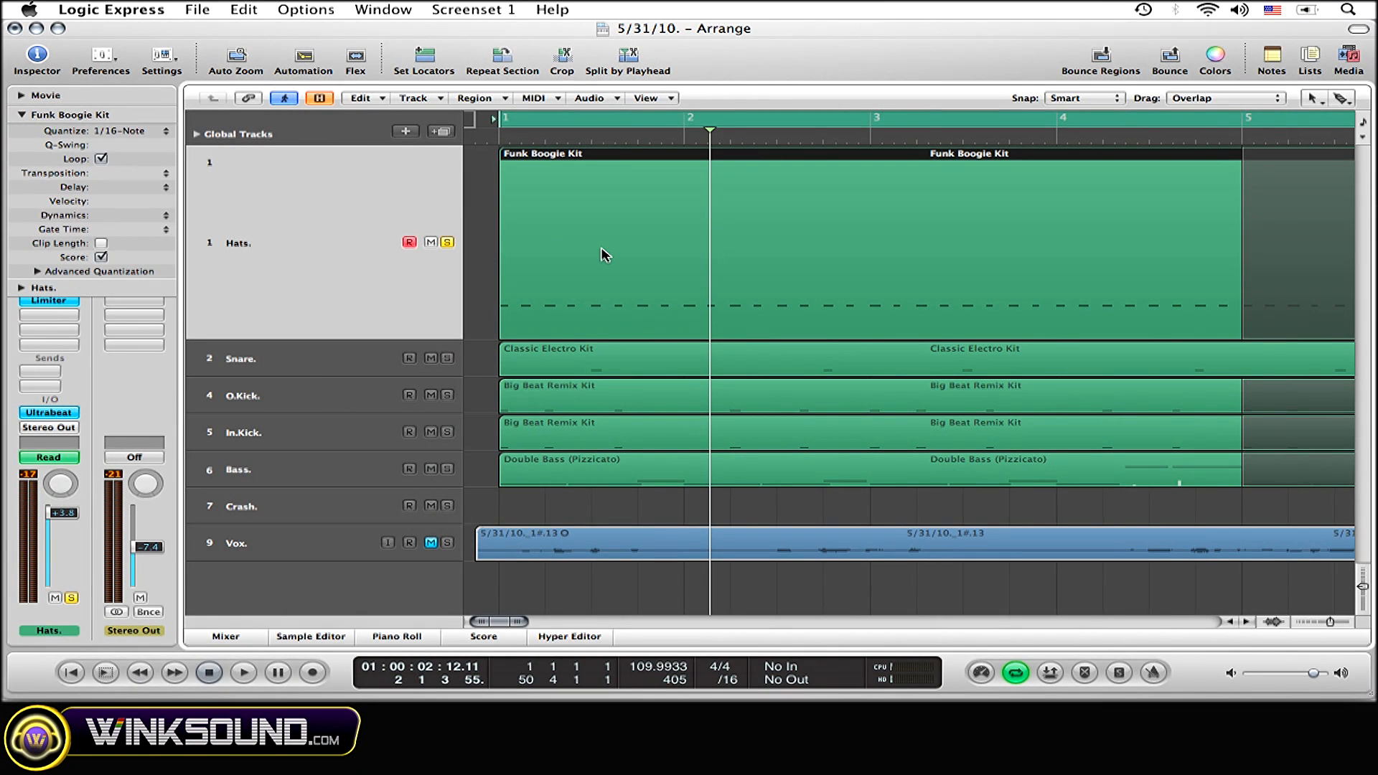
mouse_move(612, 254)
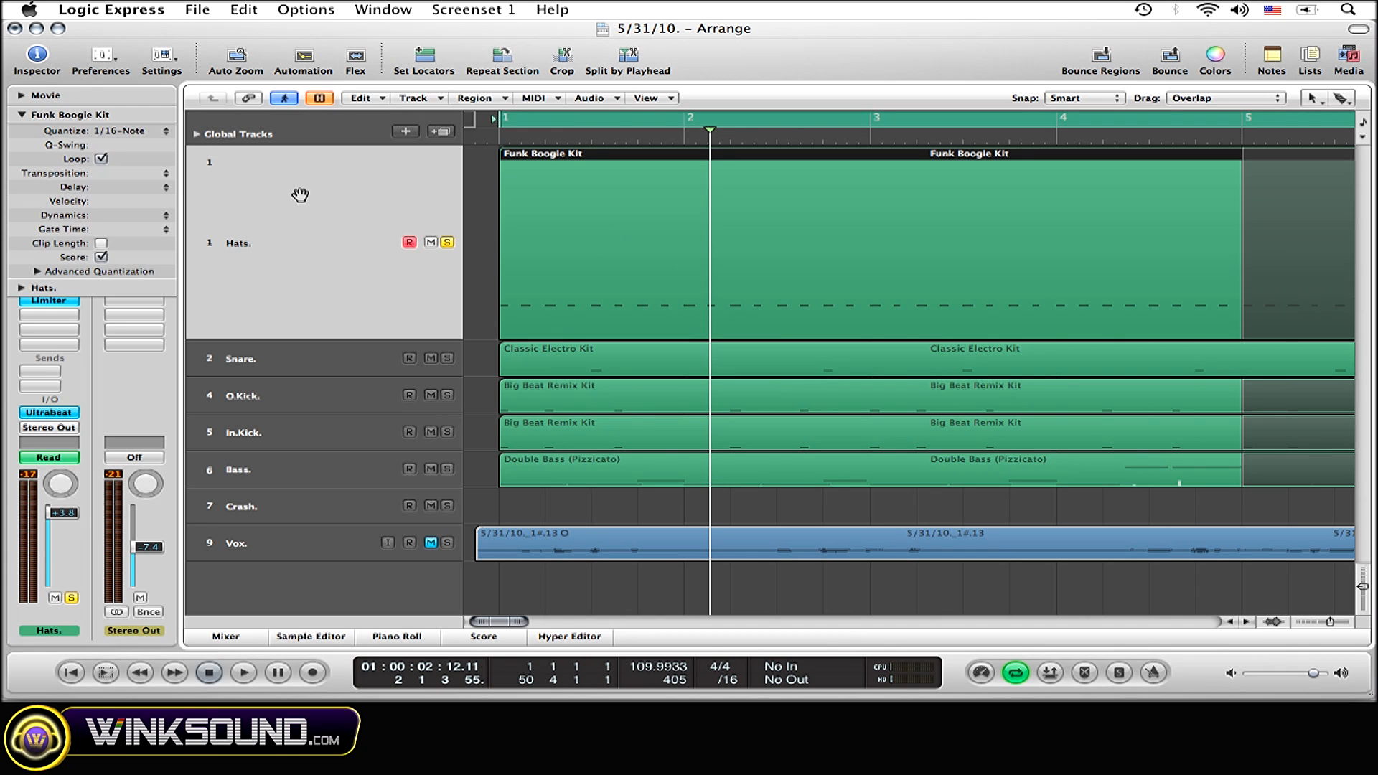
mouse_move(400, 192)
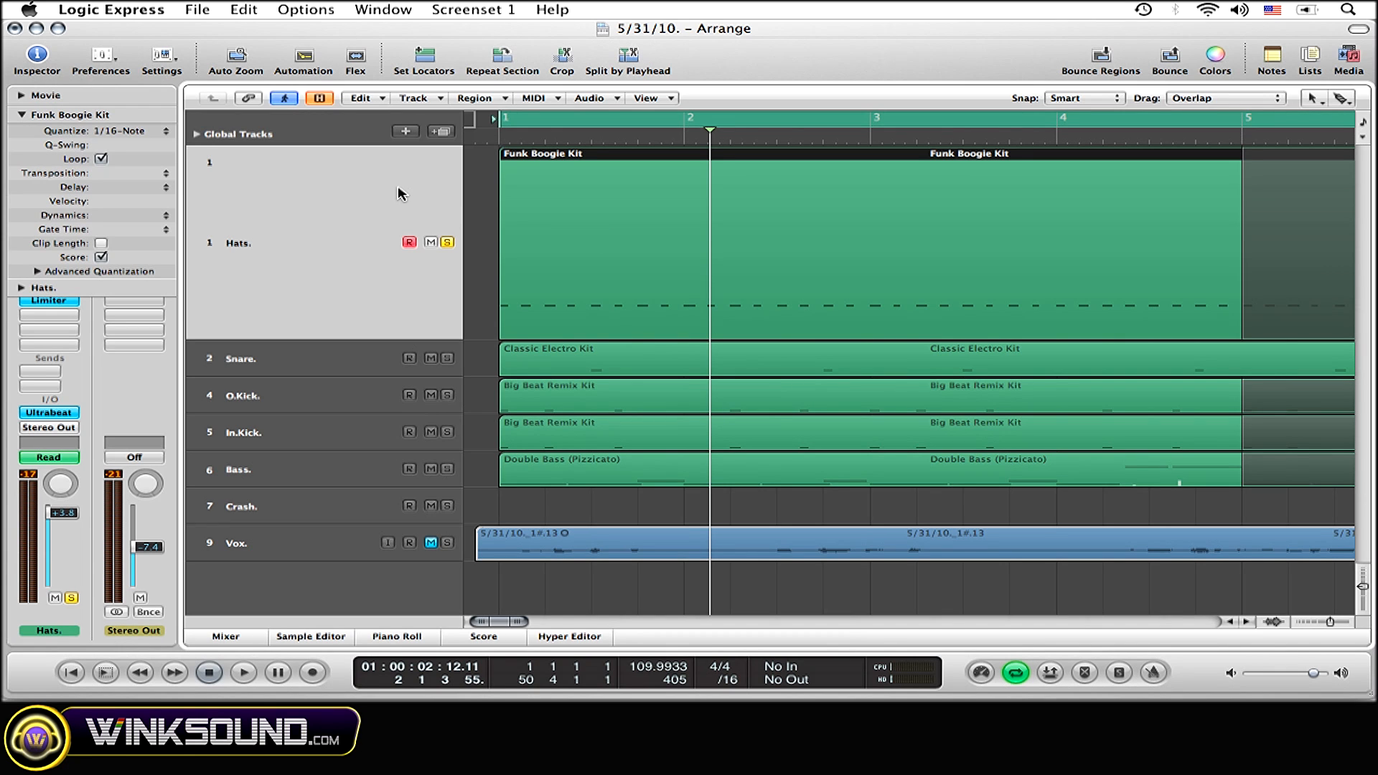
- Audition the groove, then choose MIDI > Transform > Crescendo for the hi-hat region
left_click(244, 672)
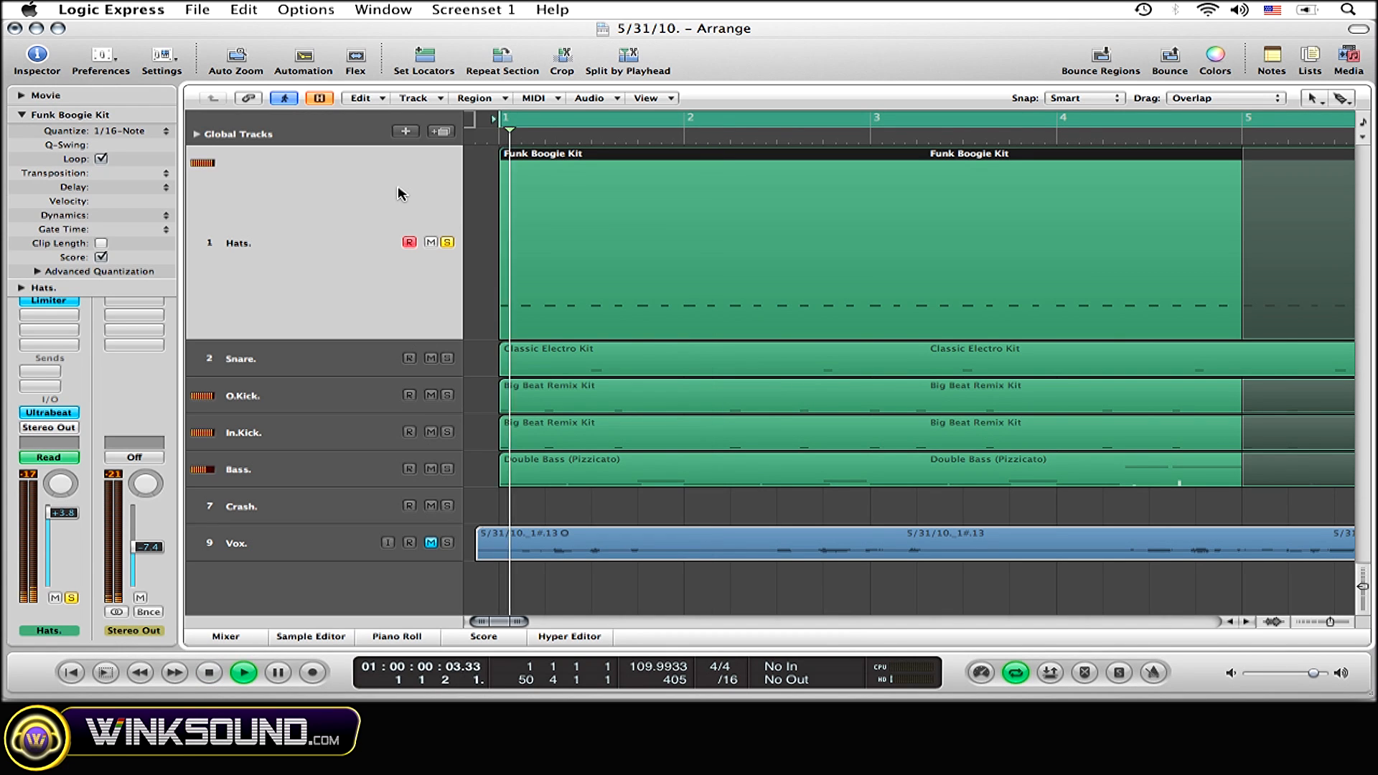
left_click(208, 672)
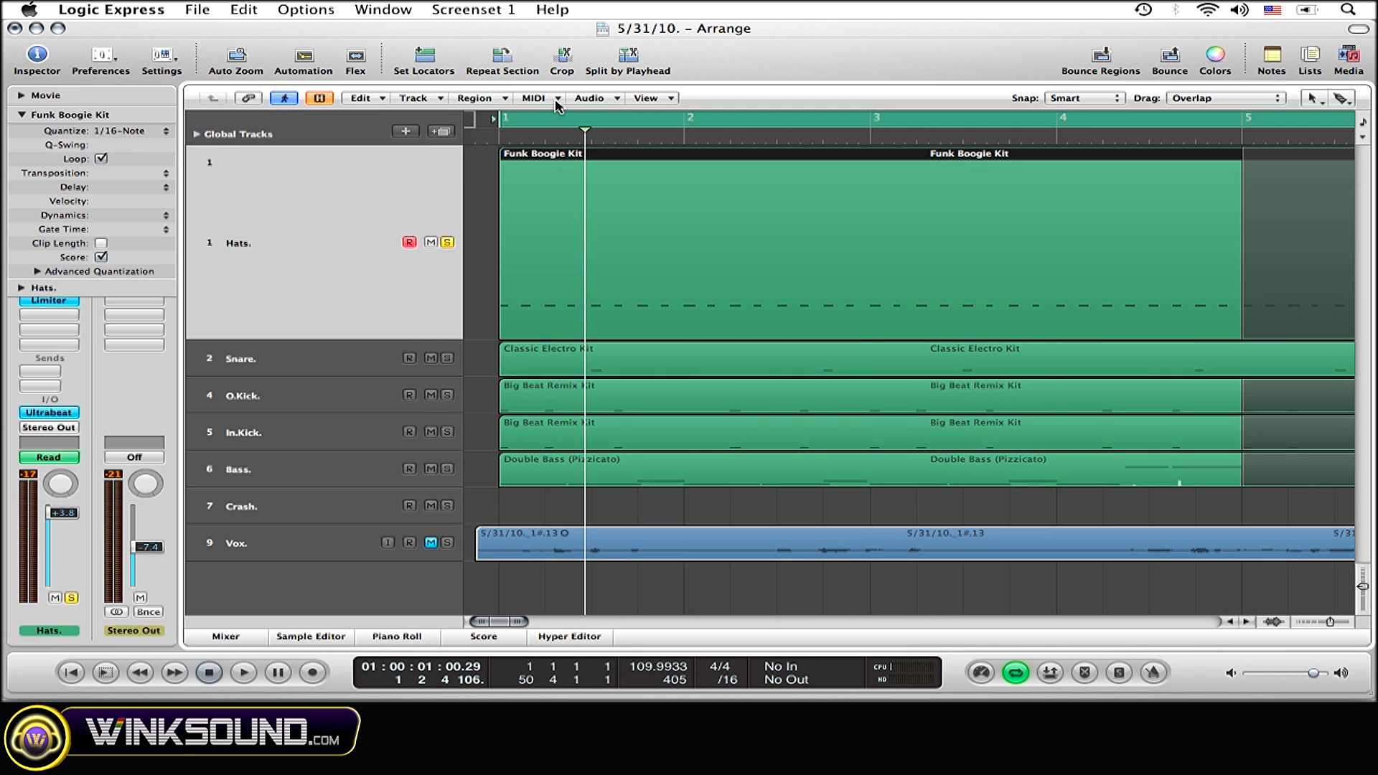
left_click(534, 97)
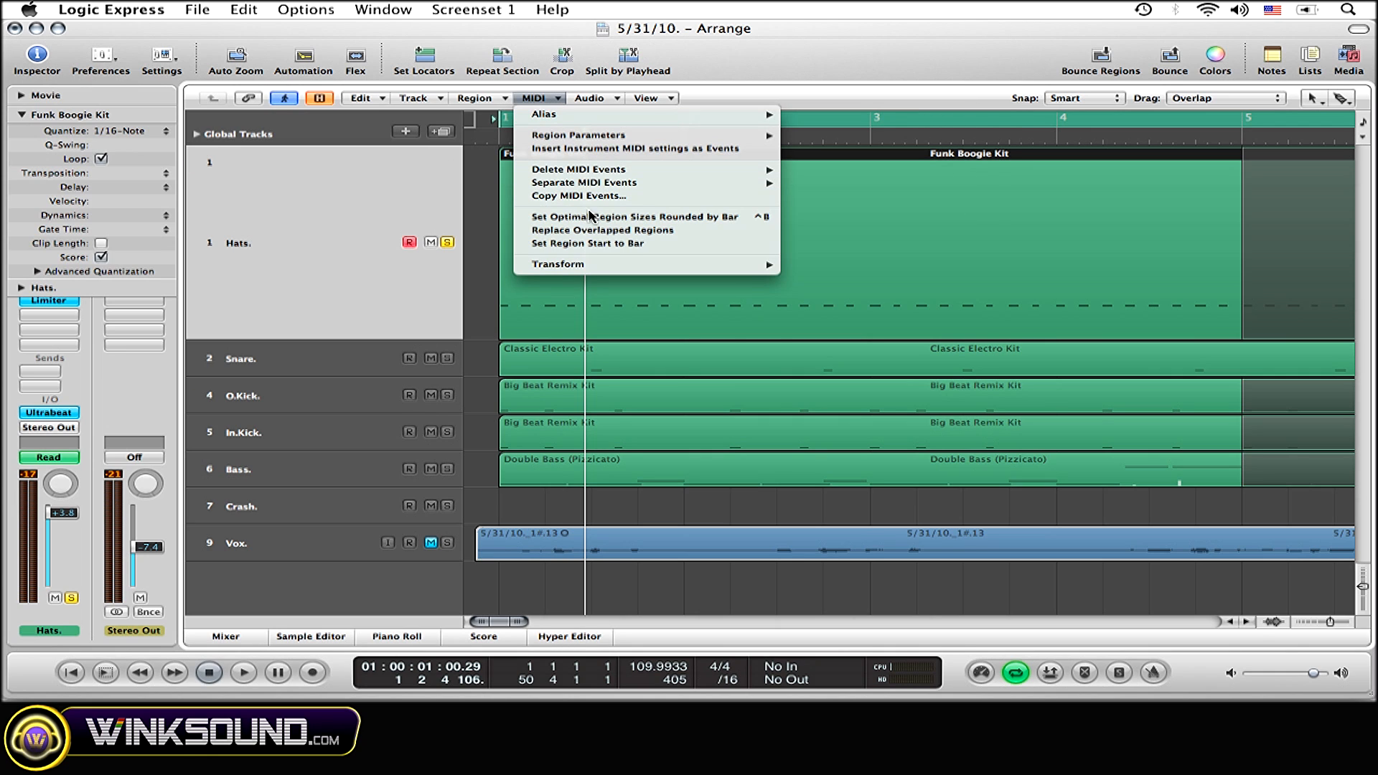
mouse_move(558, 264)
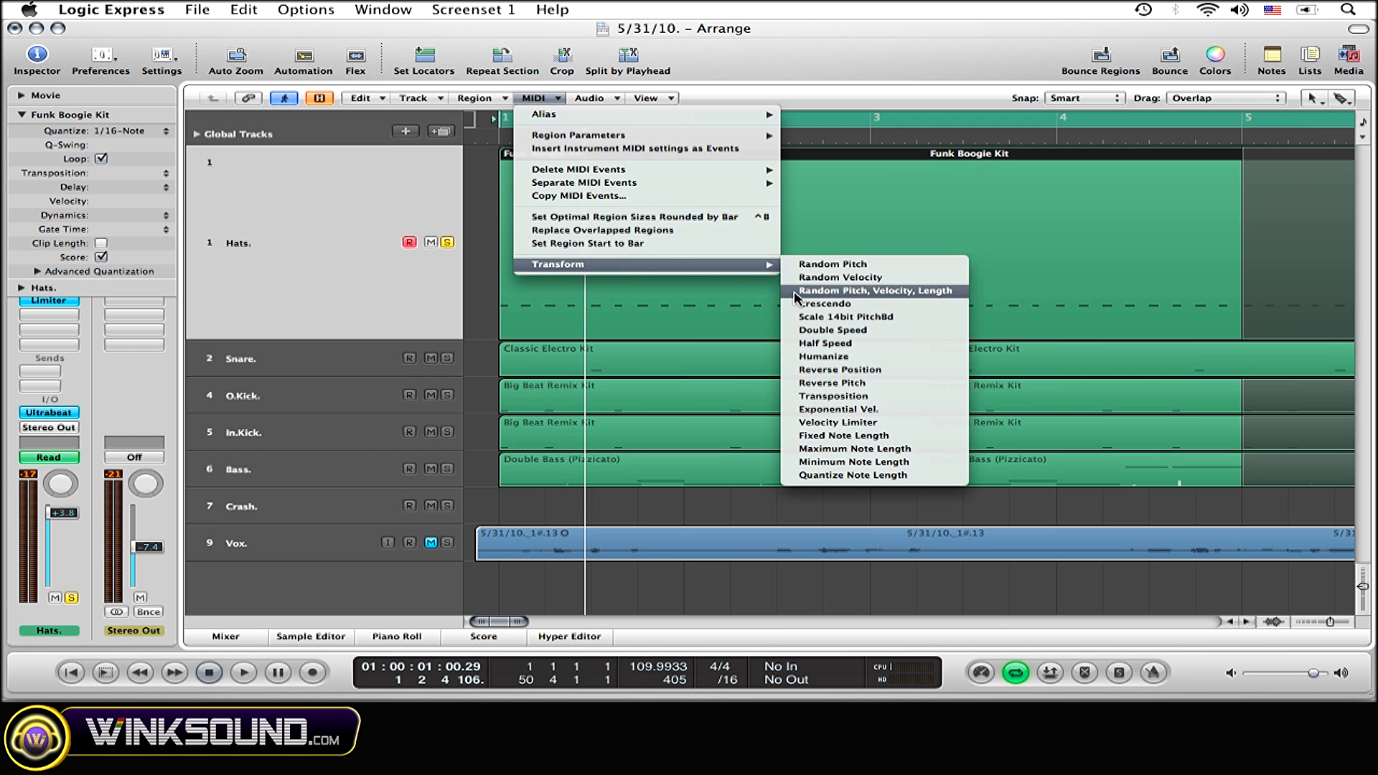
mouse_move(816, 303)
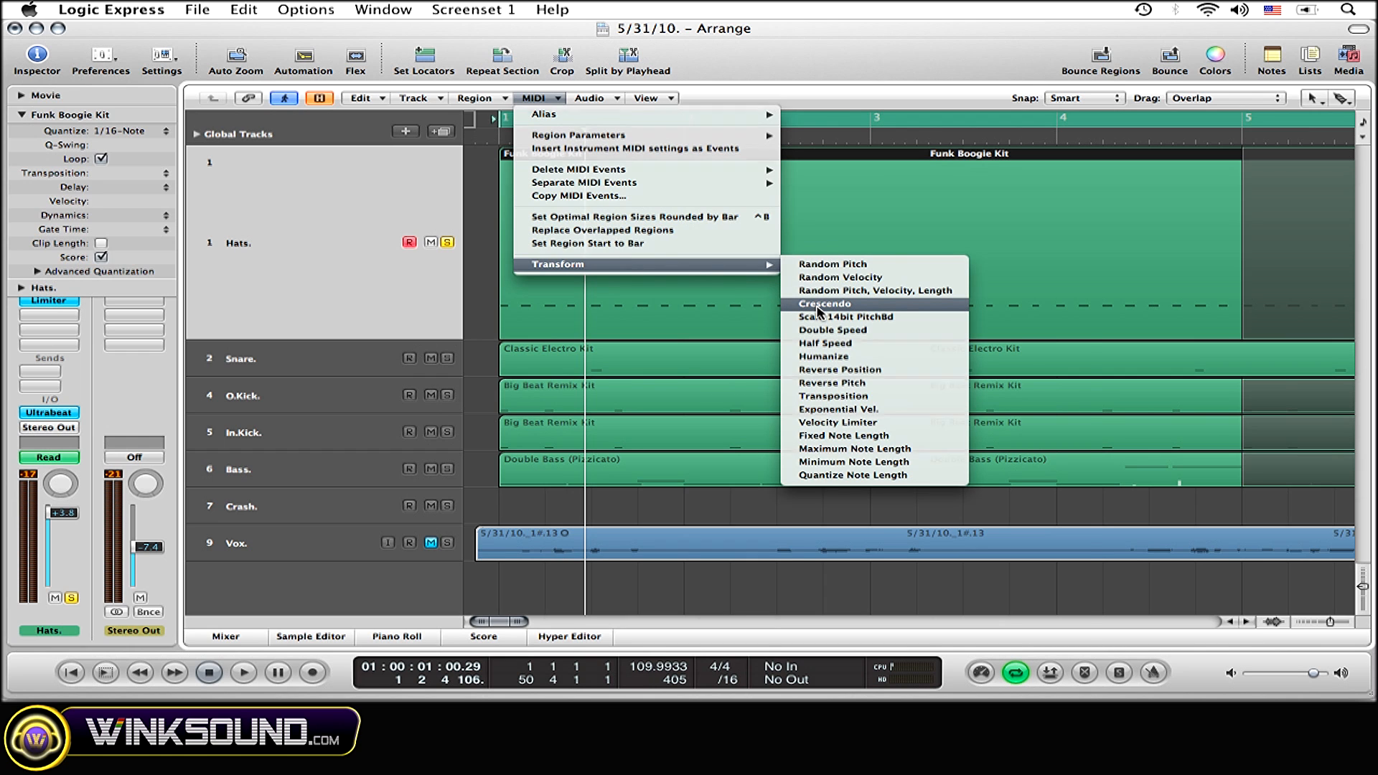
left_click(824, 304)
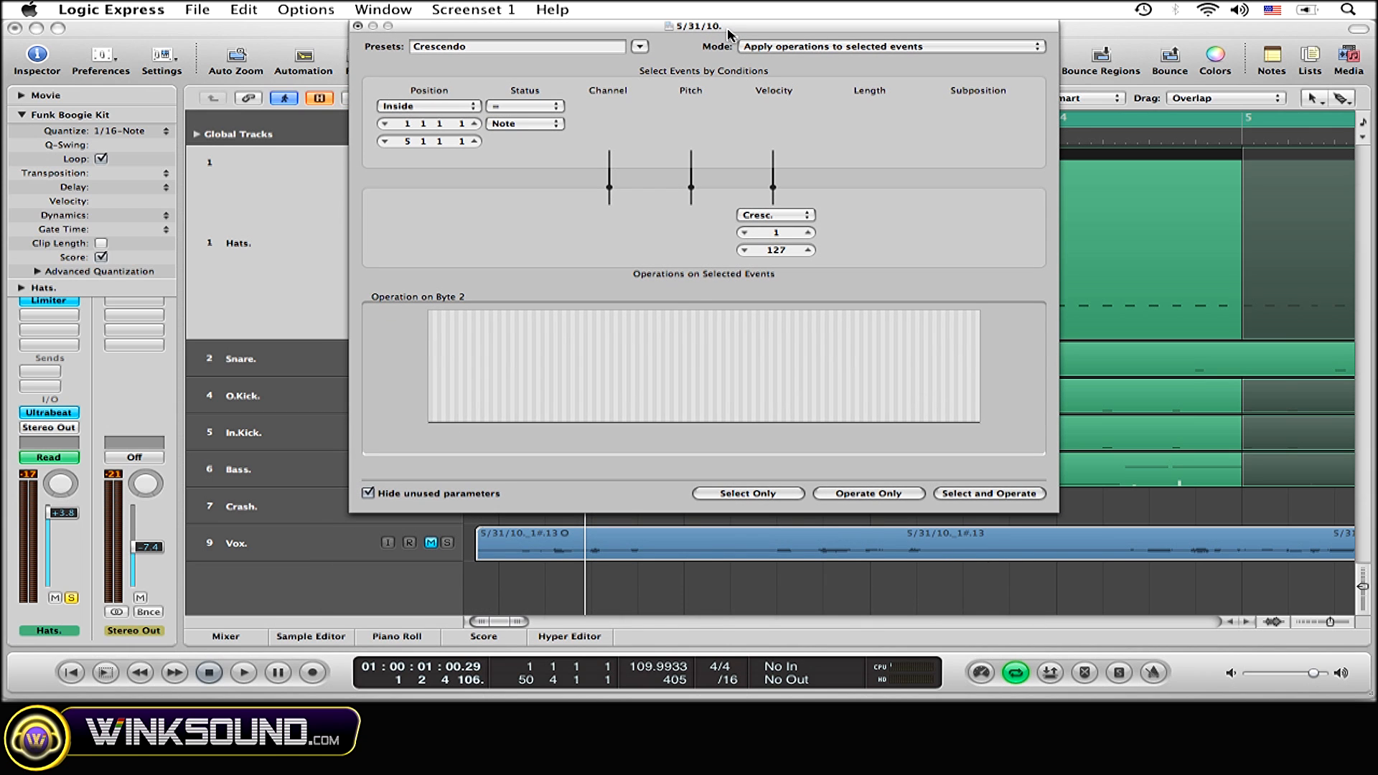
mouse_move(356, 144)
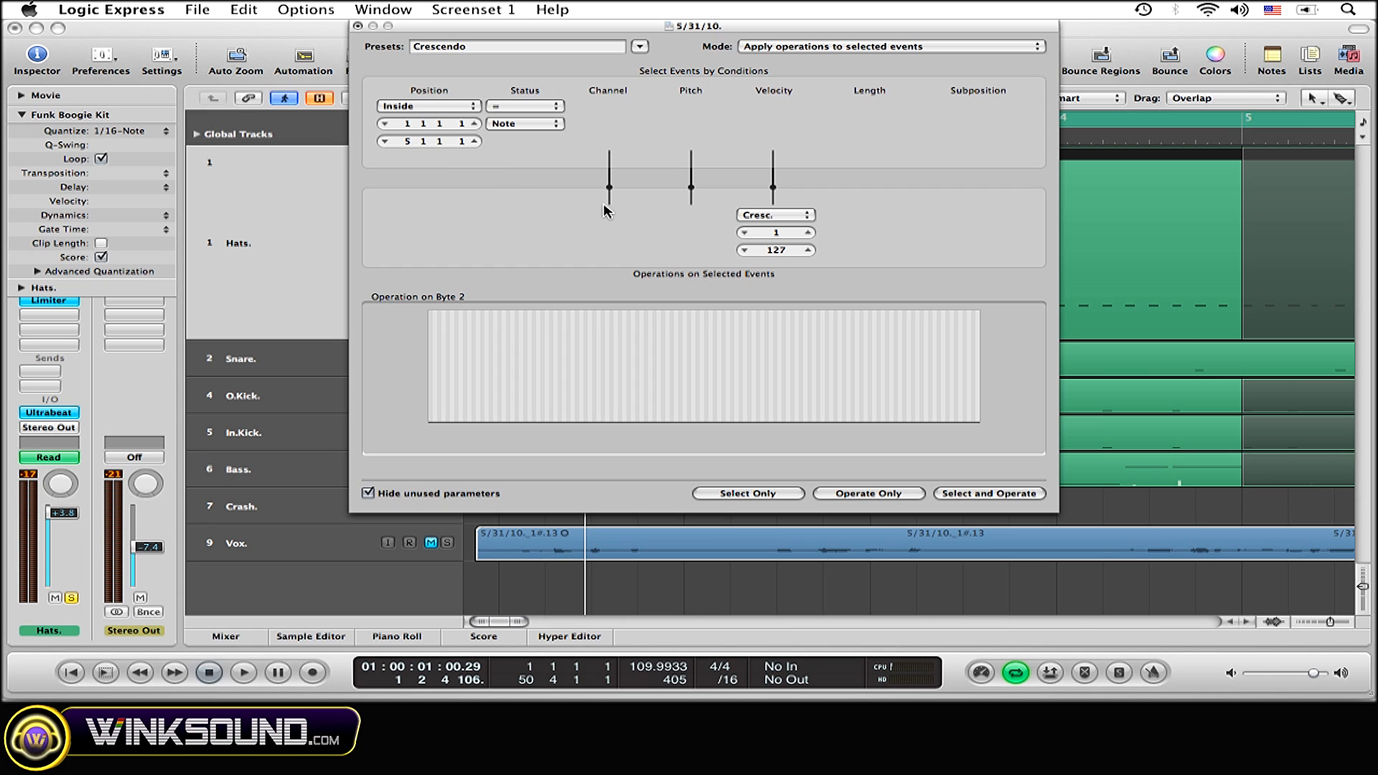
mouse_move(742, 248)
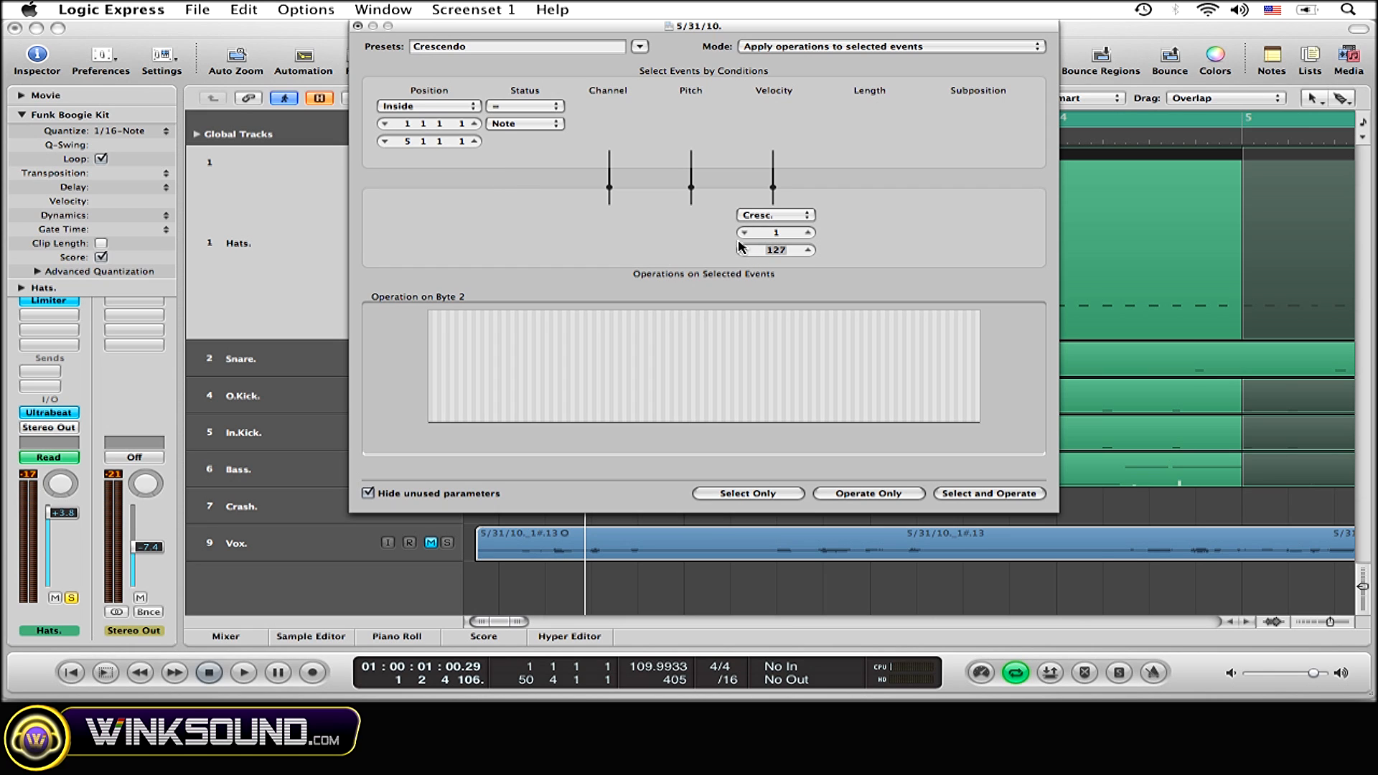
mouse_move(654, 232)
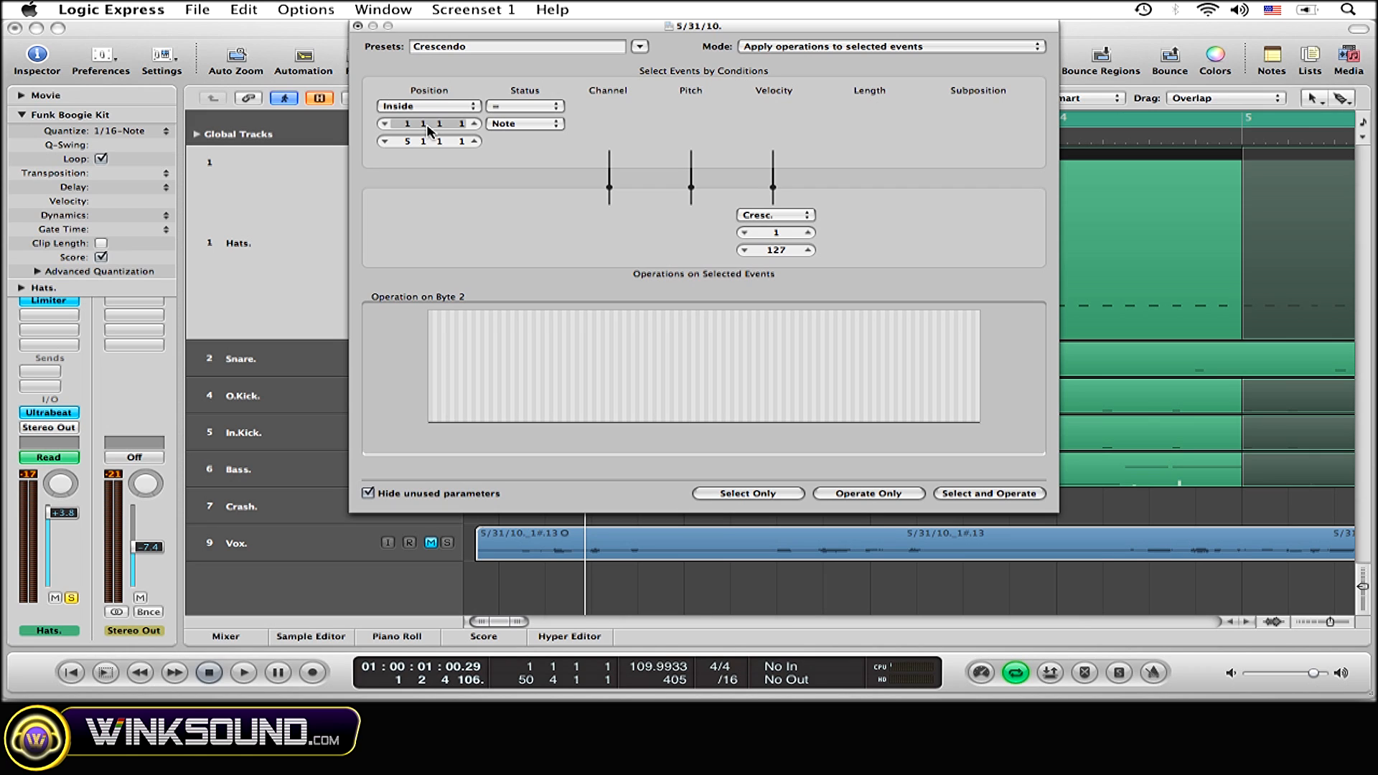
mouse_move(448, 155)
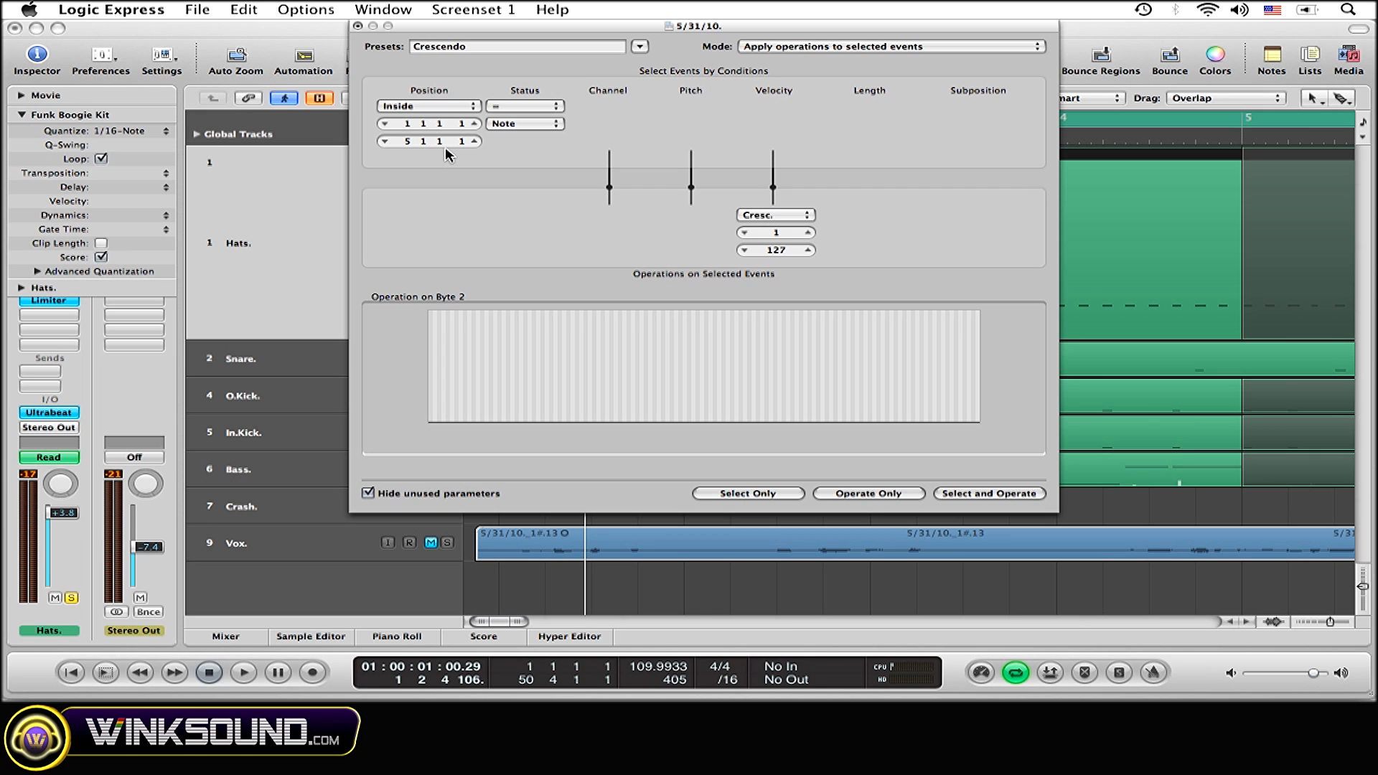
mouse_move(611, 226)
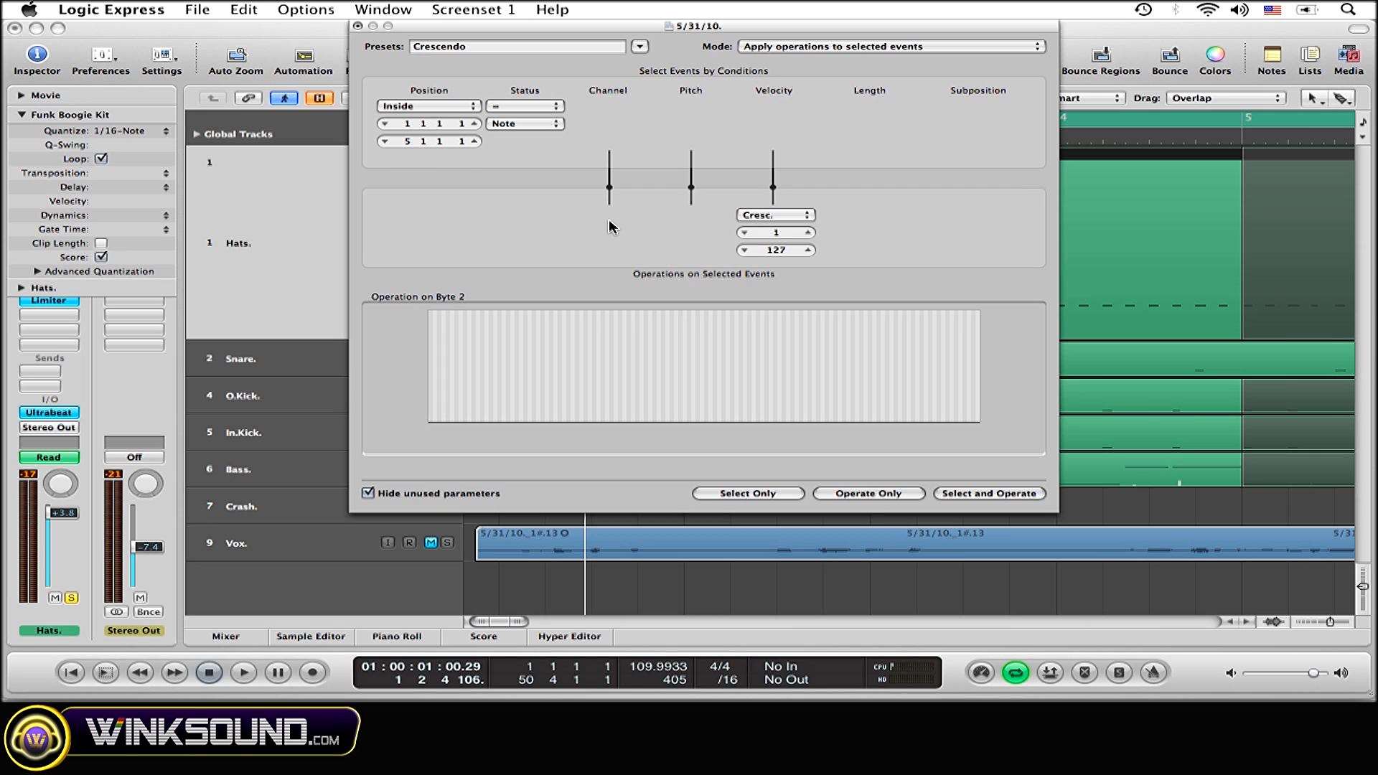
mouse_move(736, 182)
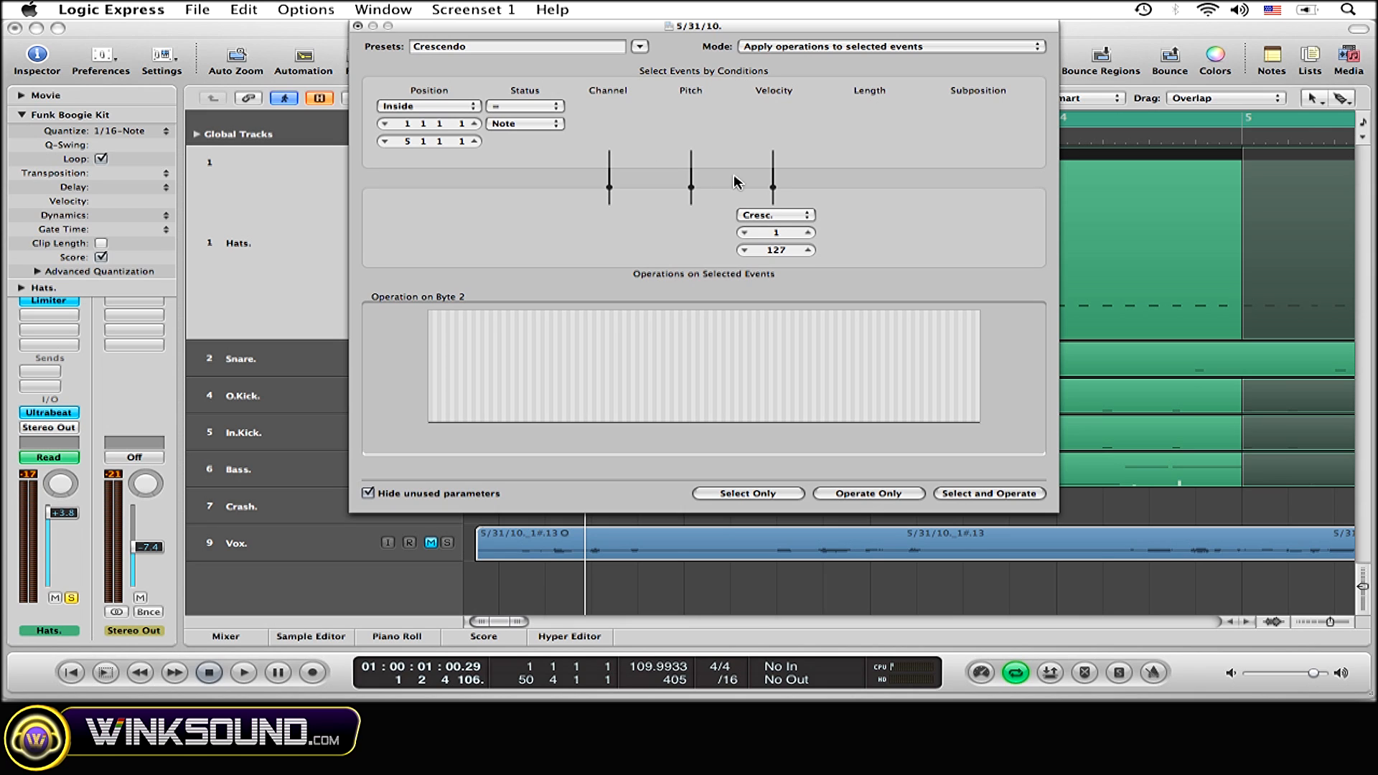
mouse_move(943, 448)
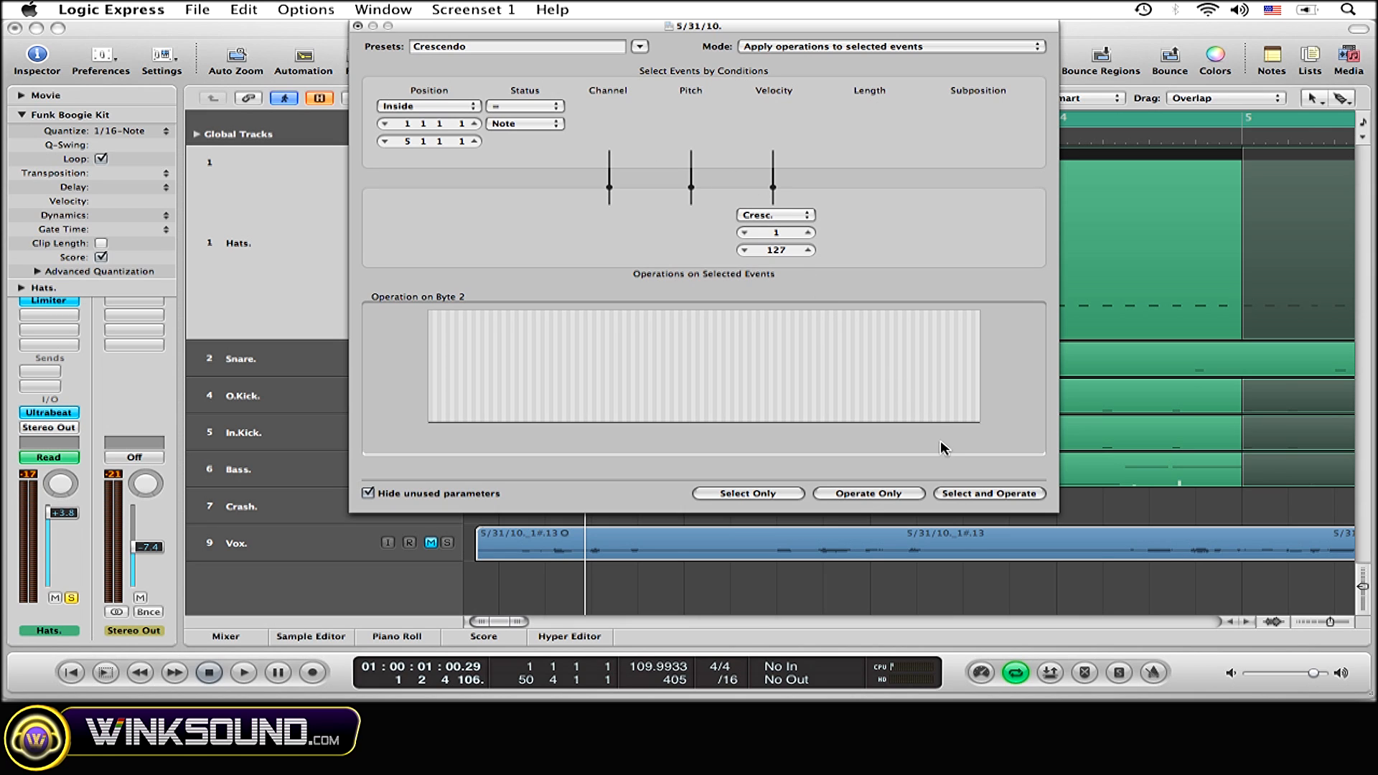
mouse_move(981, 499)
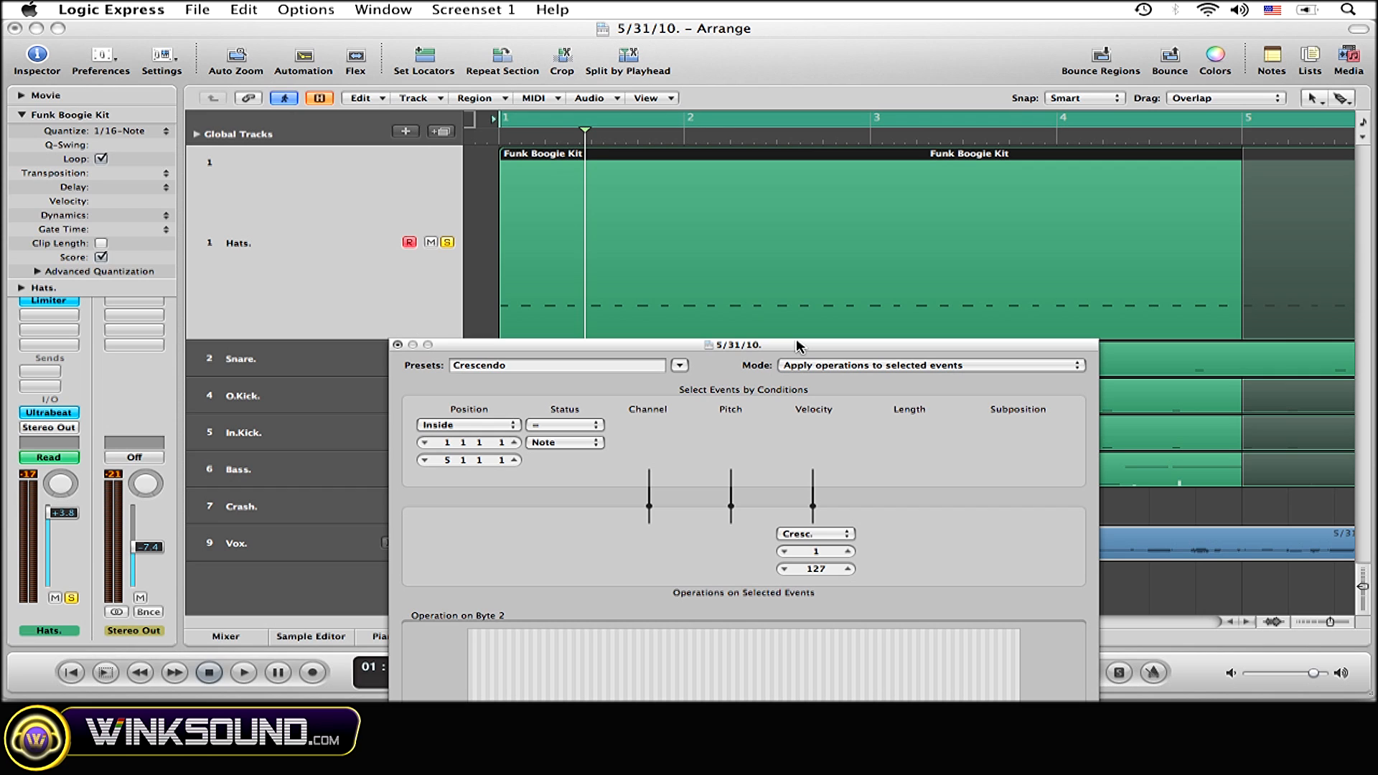
- Play back the hats region to hear the four-bar velocity crescendo, then stop
left_click(244, 673)
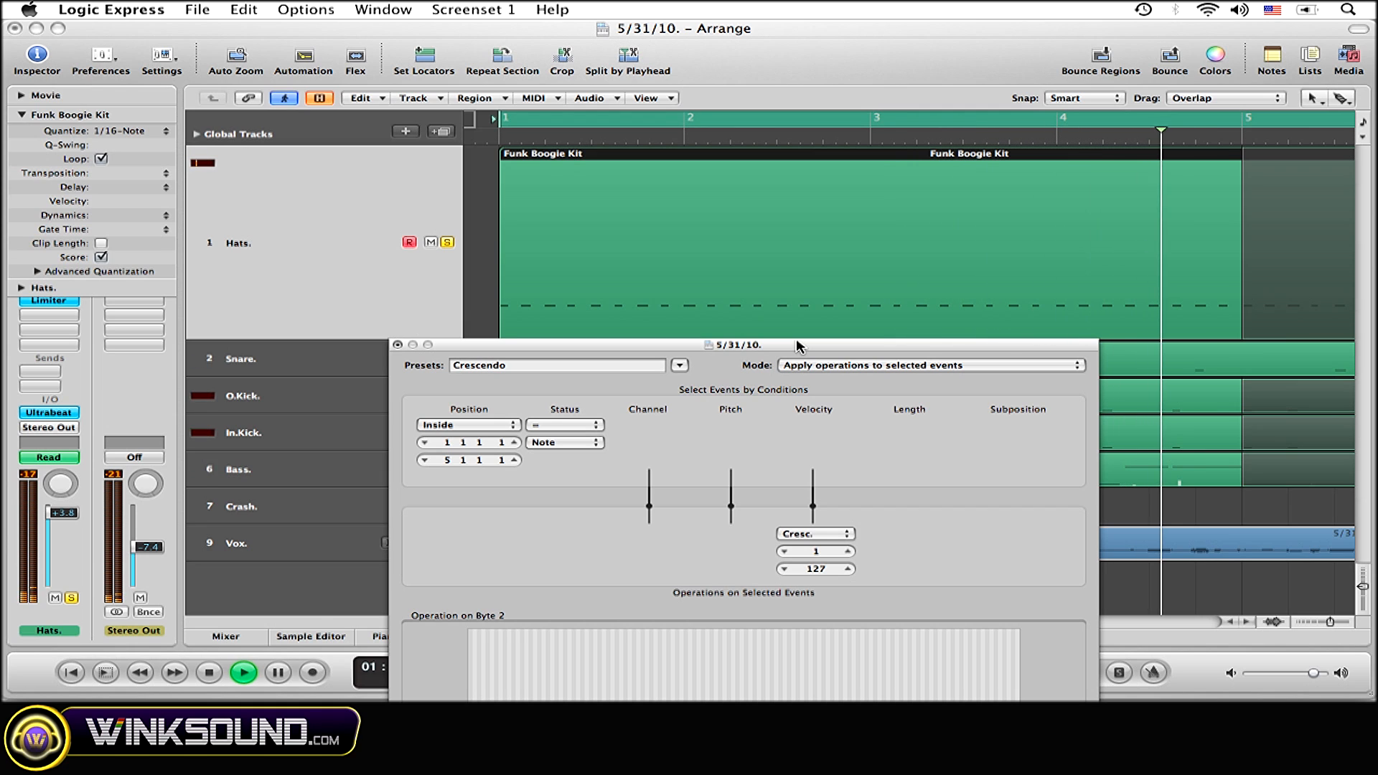
left_click(208, 672)
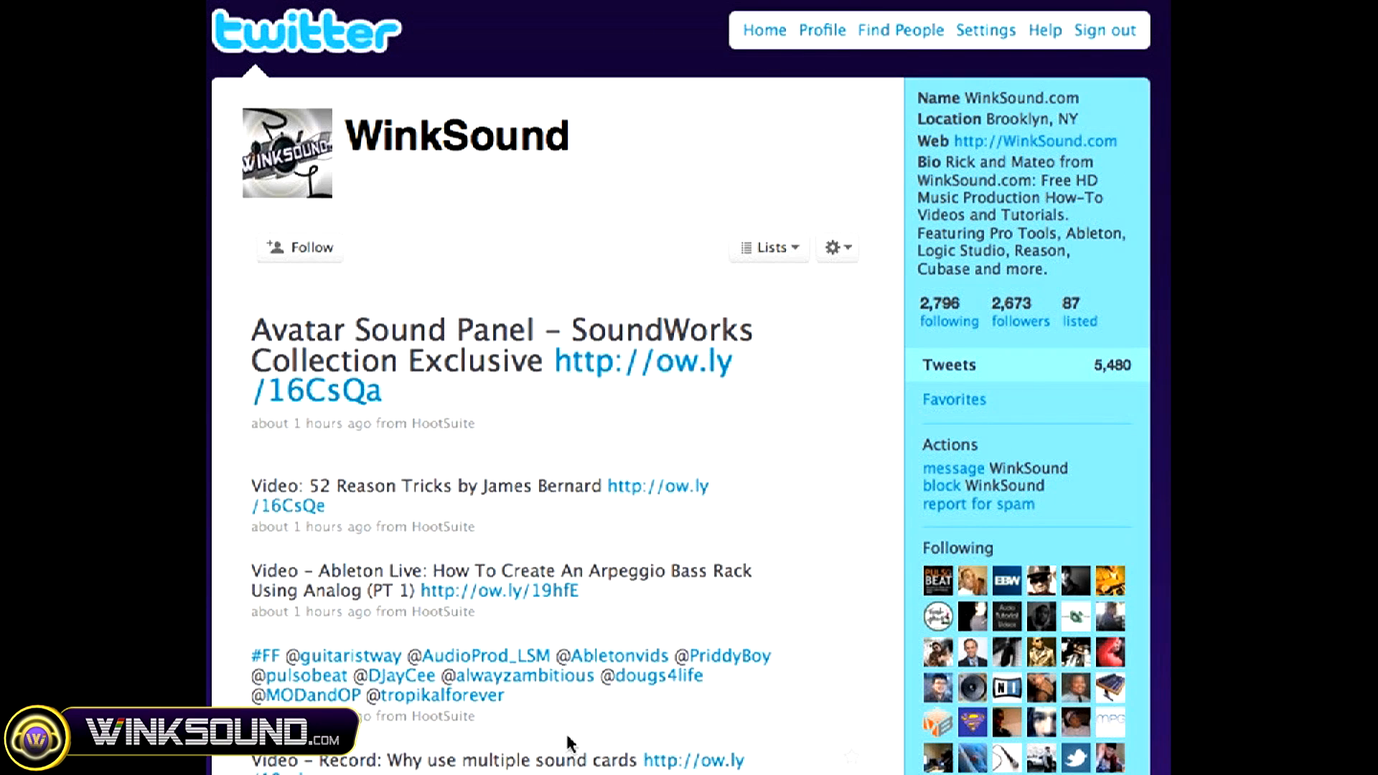
- Follow the WinkSound account from its Twitter profile page
left_click(299, 246)
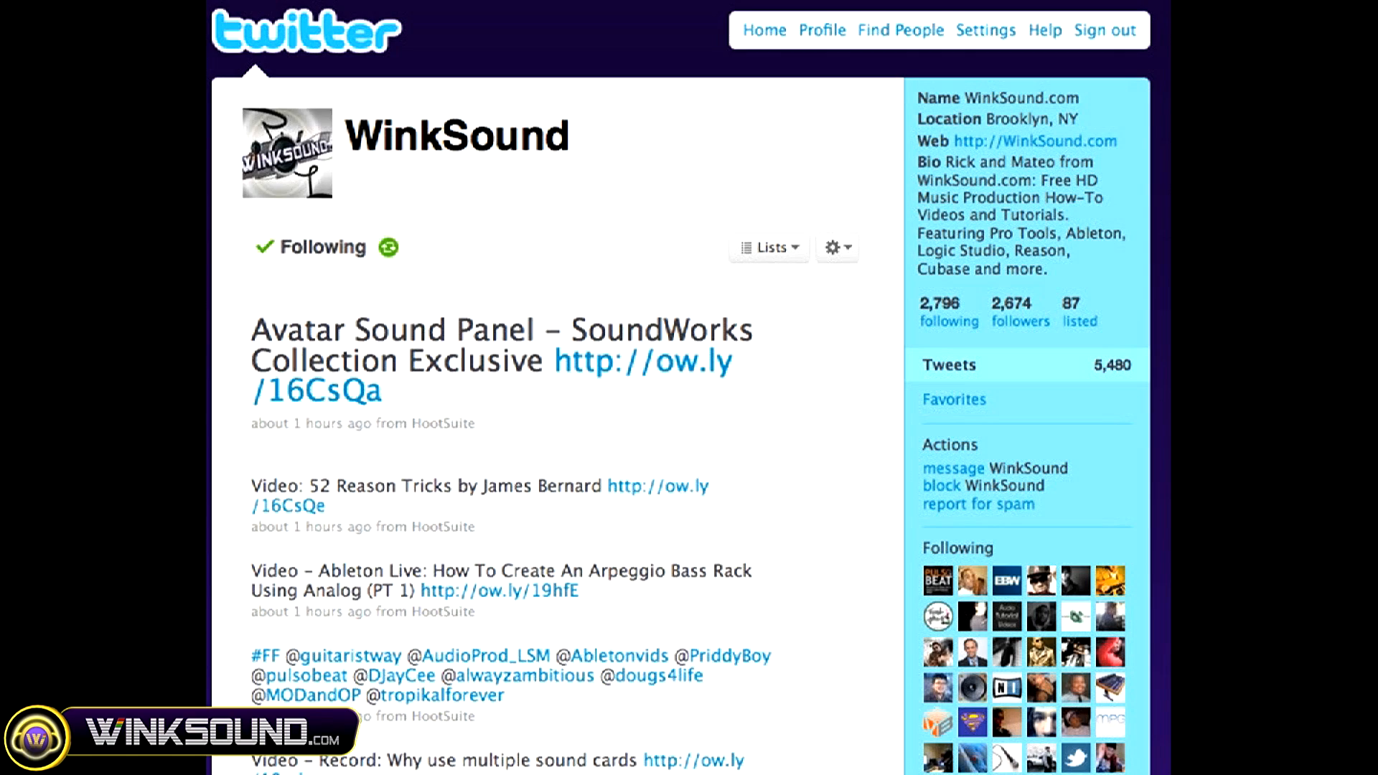